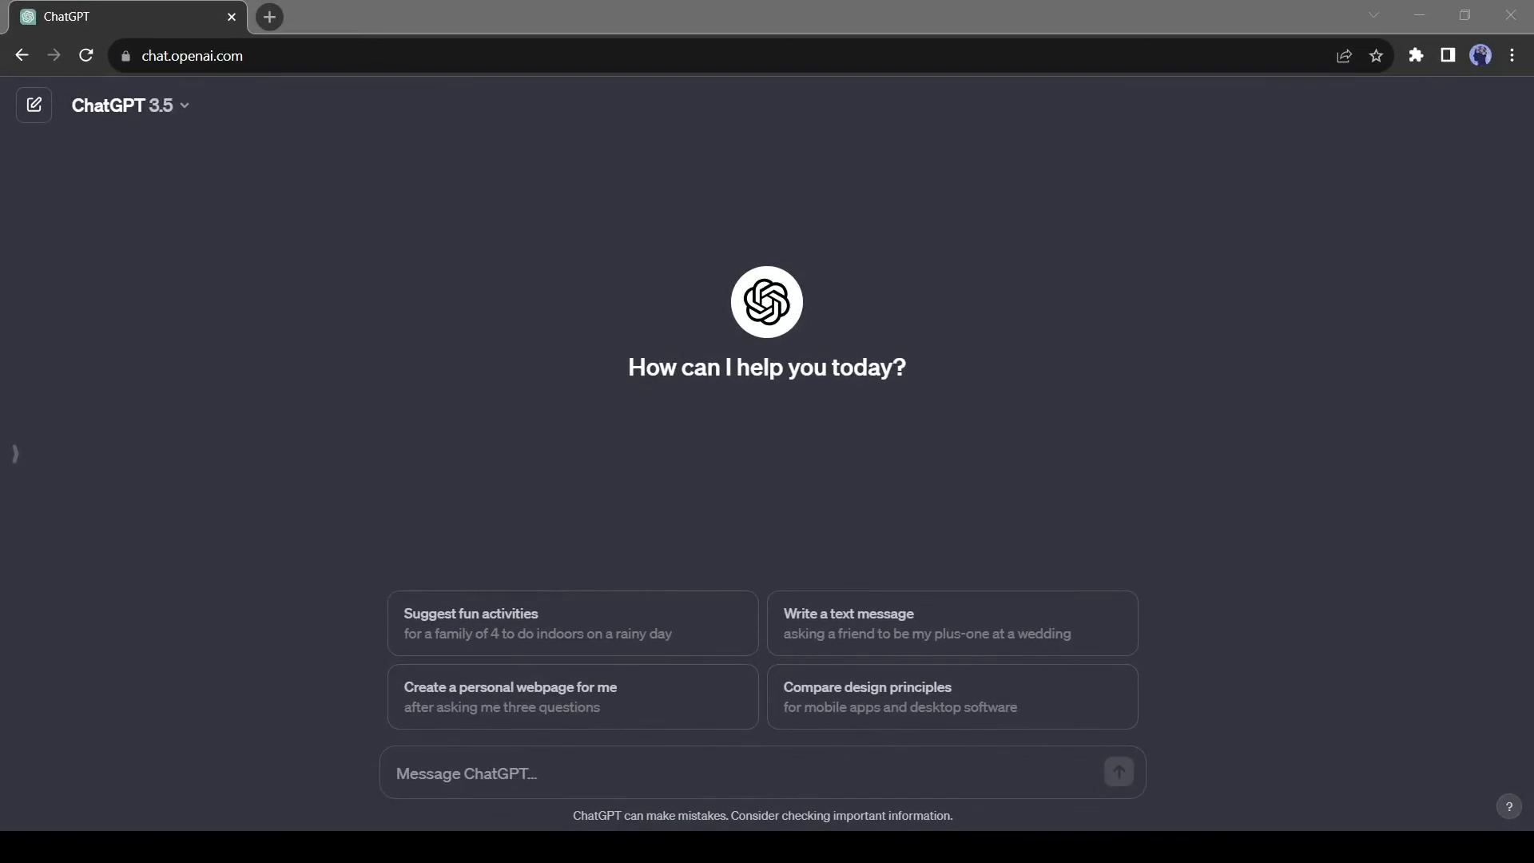
- Type the prompt 'Write a short story about a deer and a young boy in just 200 words'
text(W)
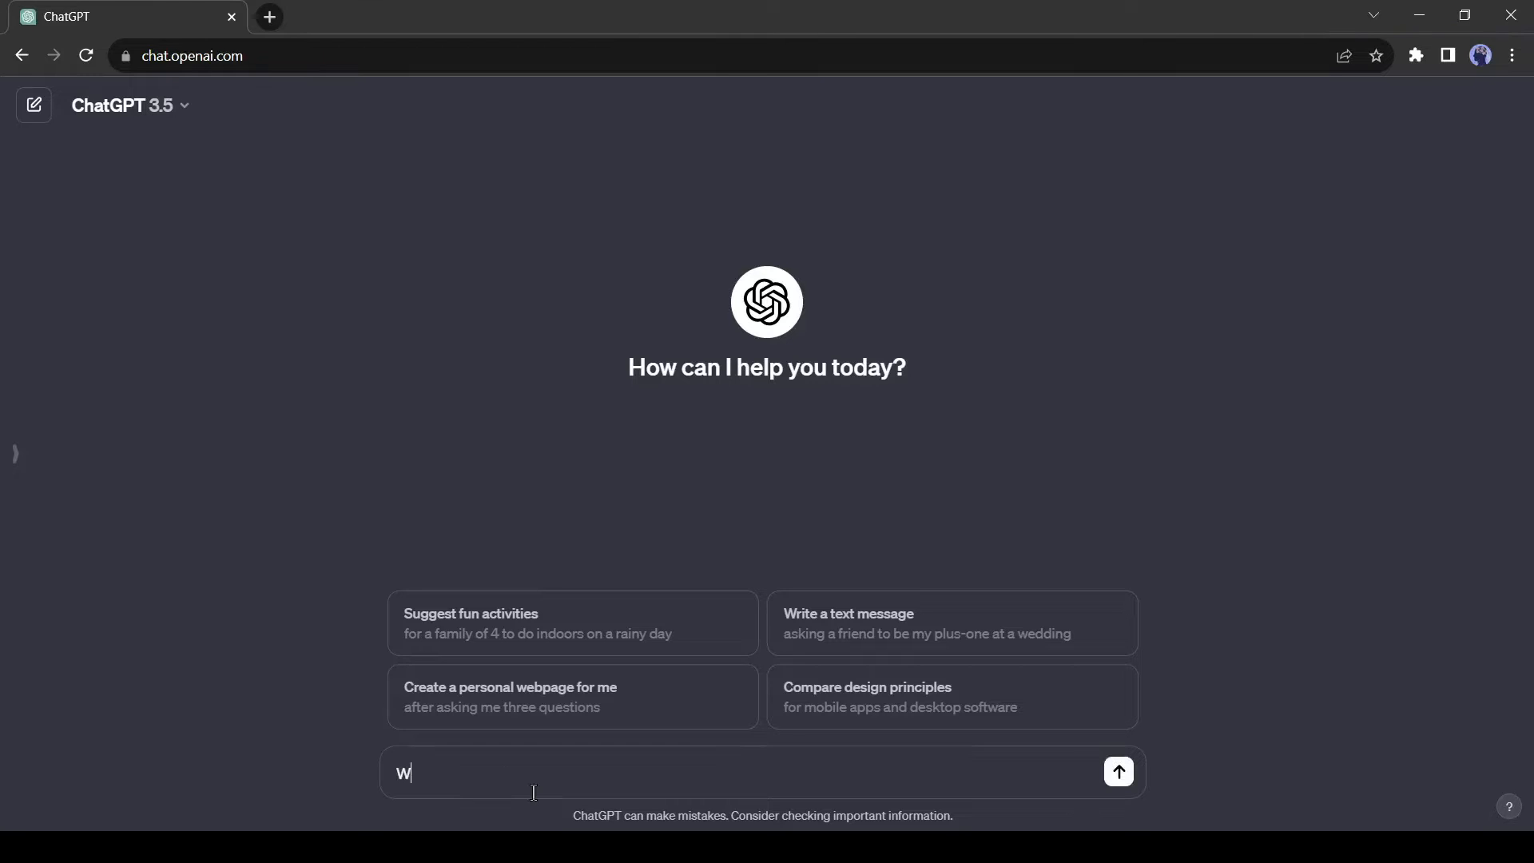
text(rite a sh)
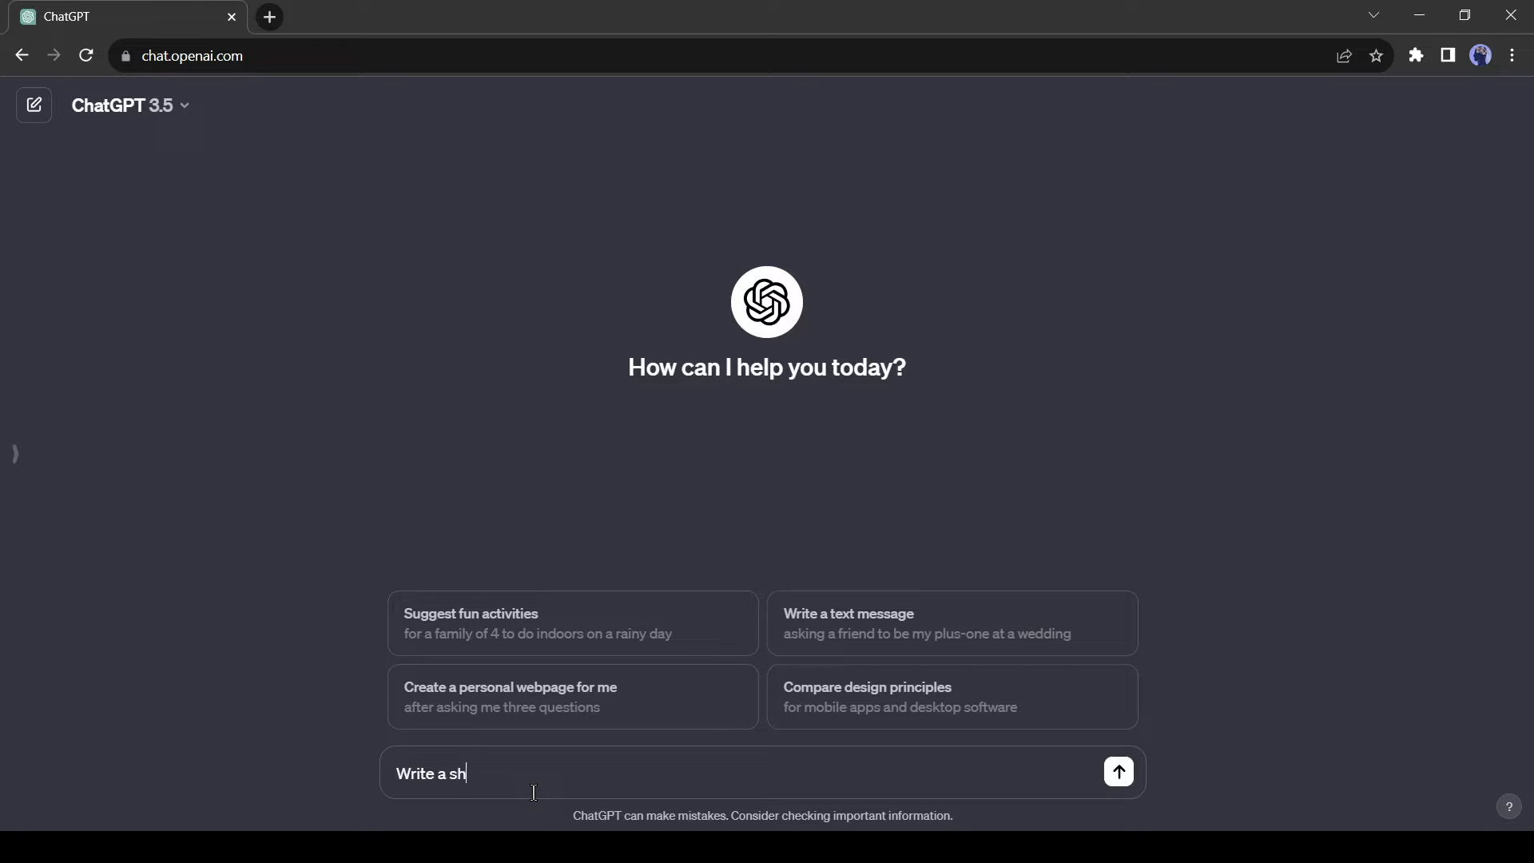
text(ort story about a deer and a young boy in just 200)
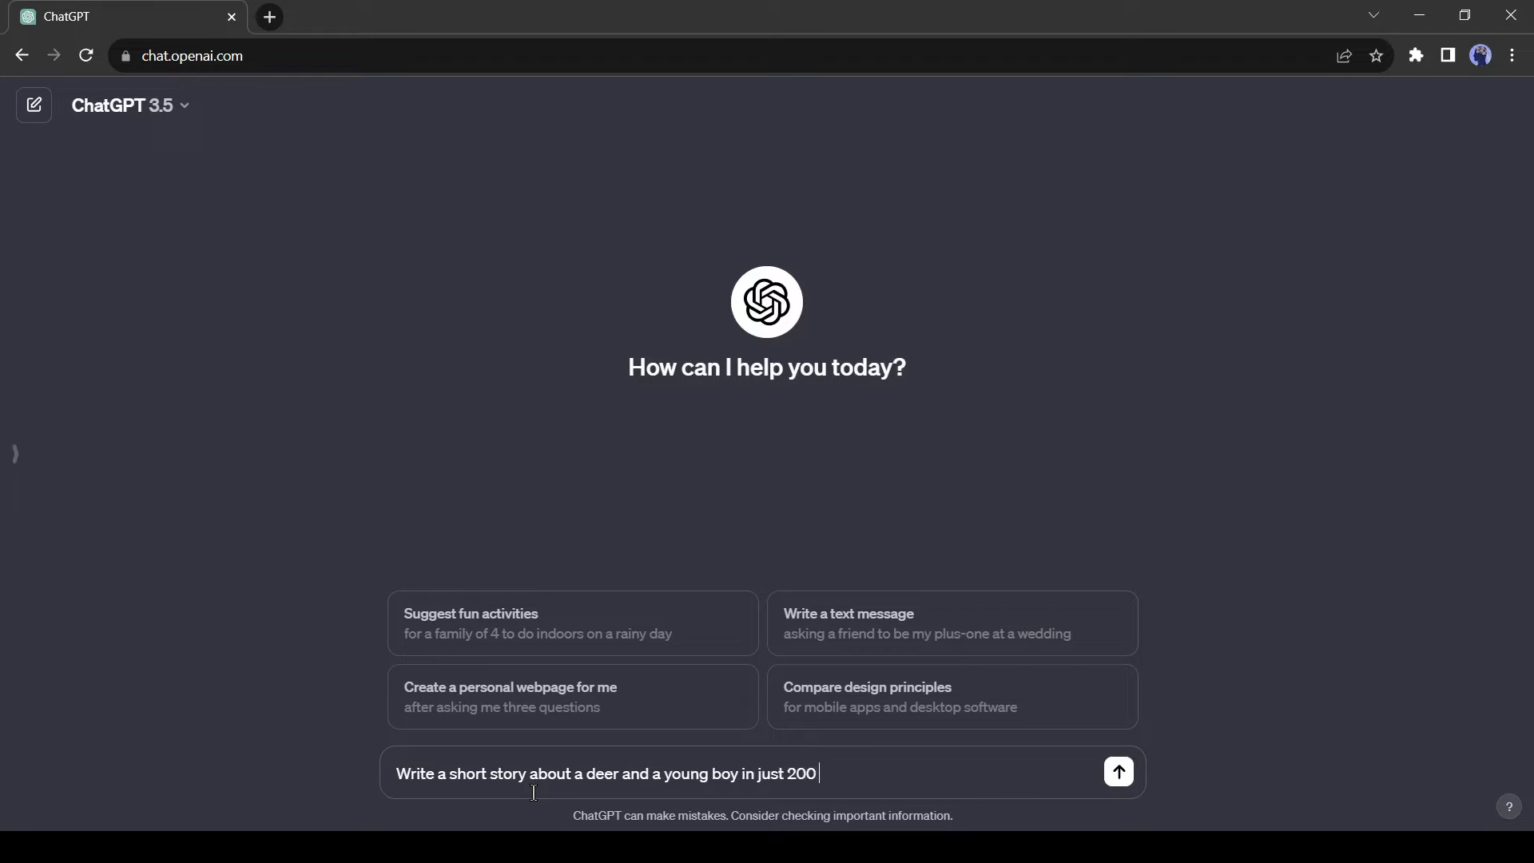
- Send the 200-word deer story prompt and scroll through Ethan's story
click(1117, 772)
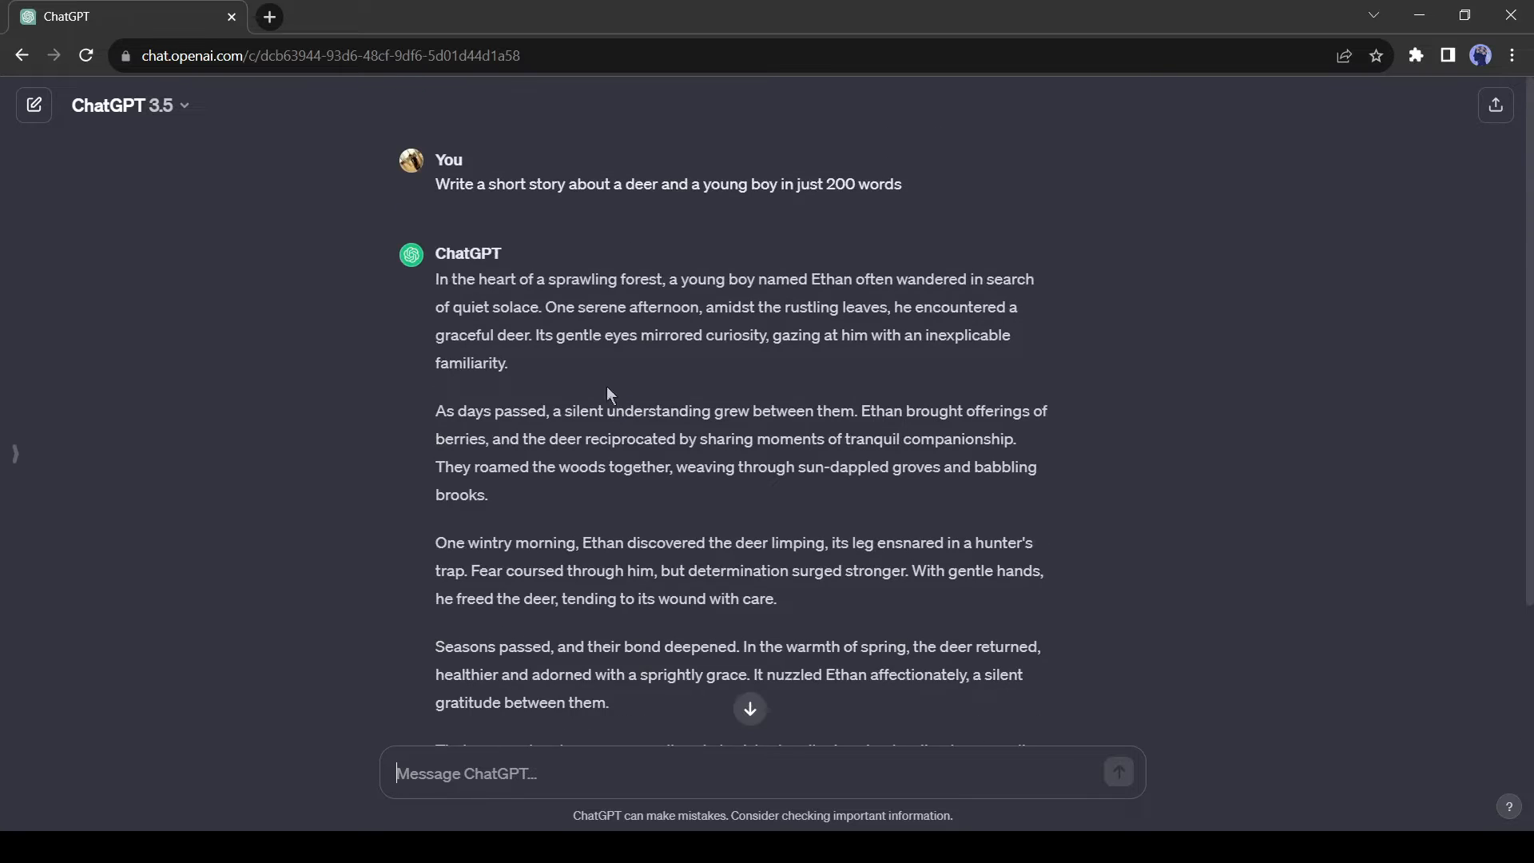
scroll(down, 3)
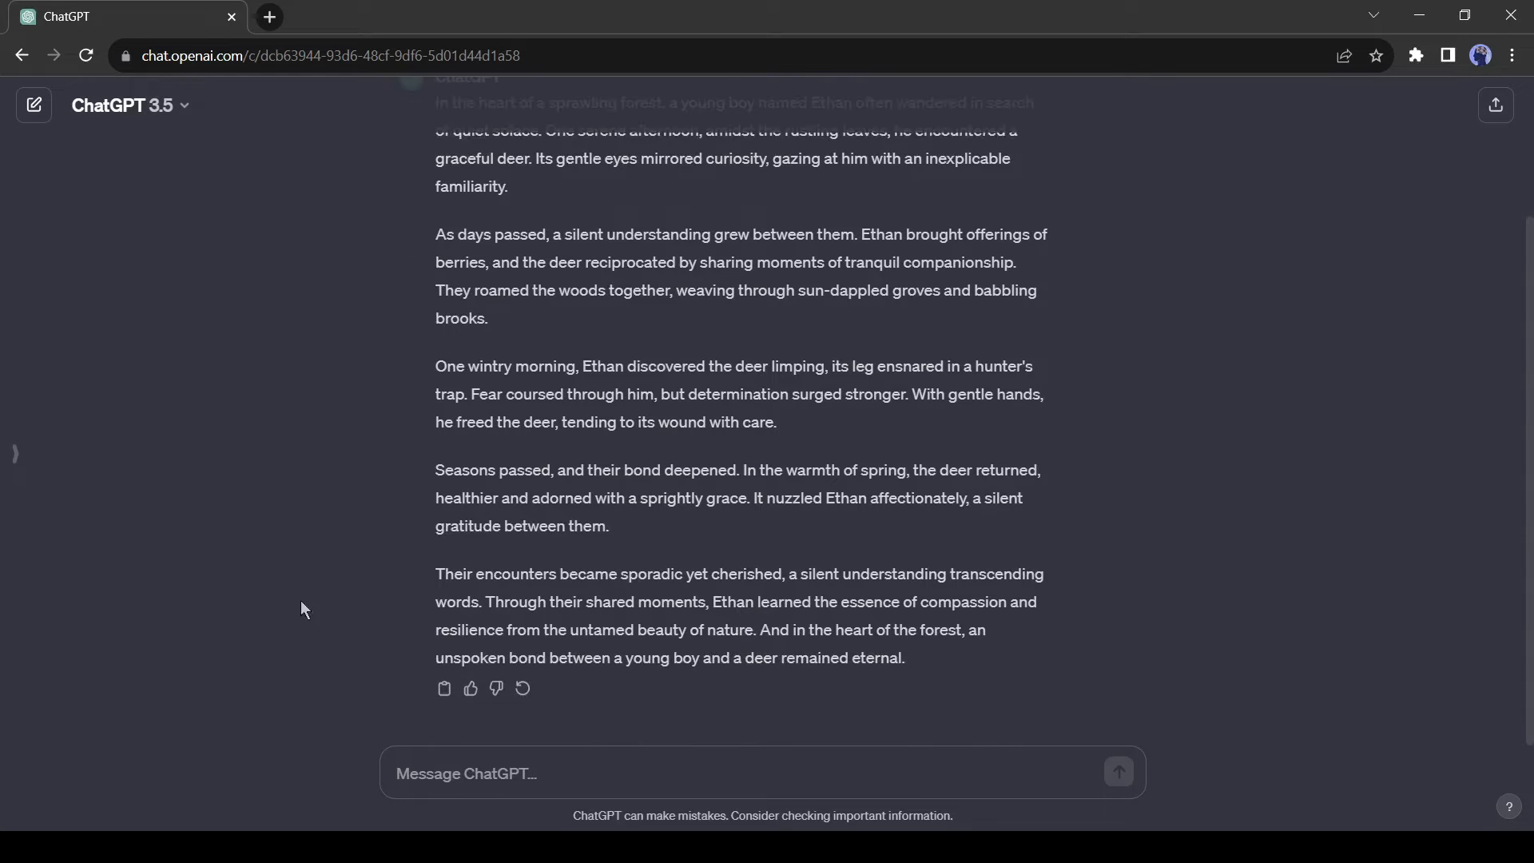
mouse_move(529, 624)
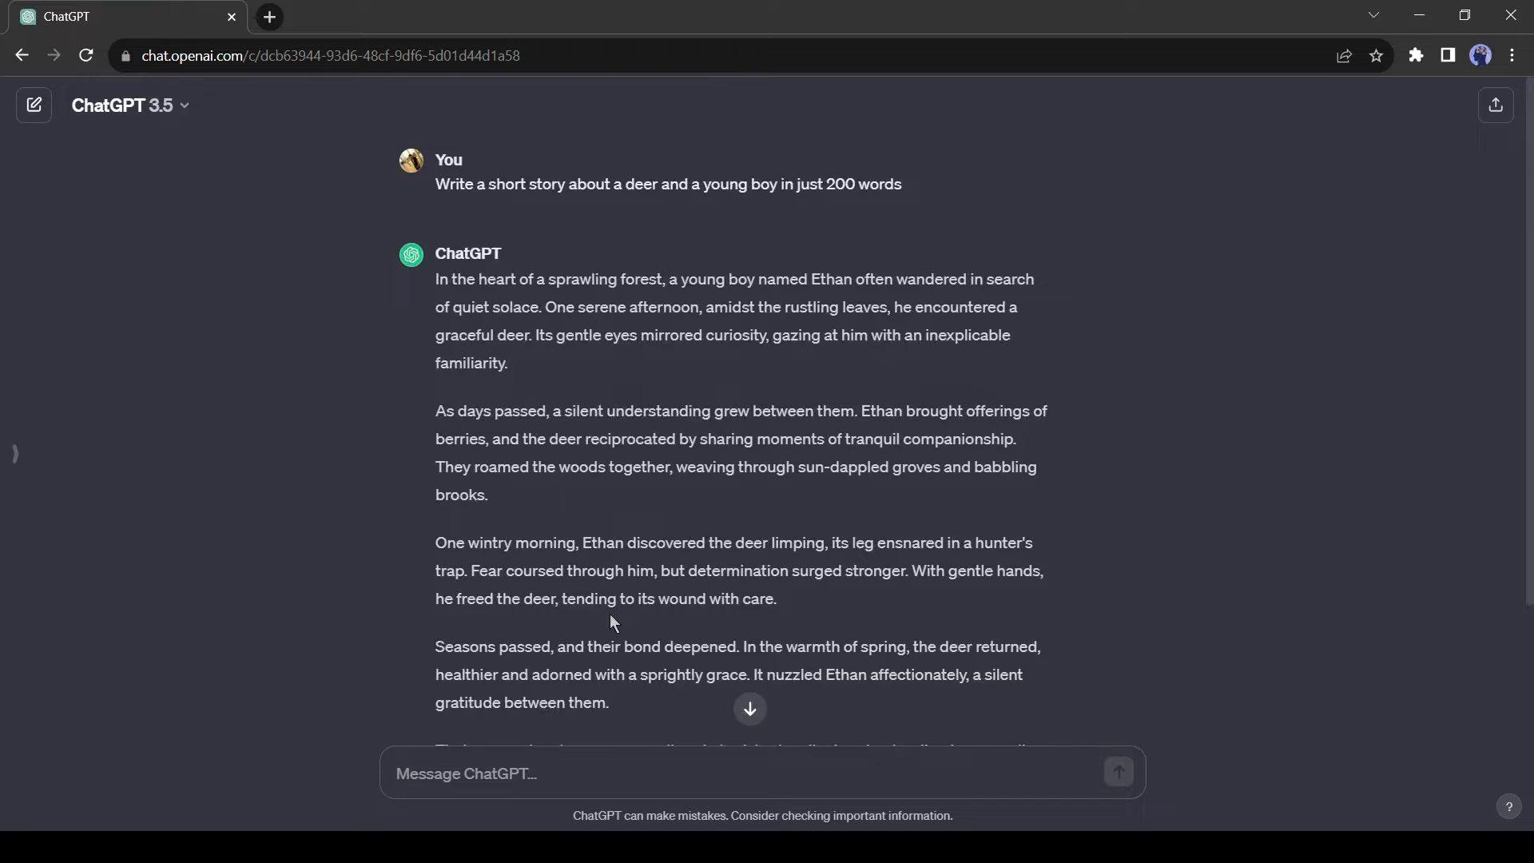
scroll(down, 3)
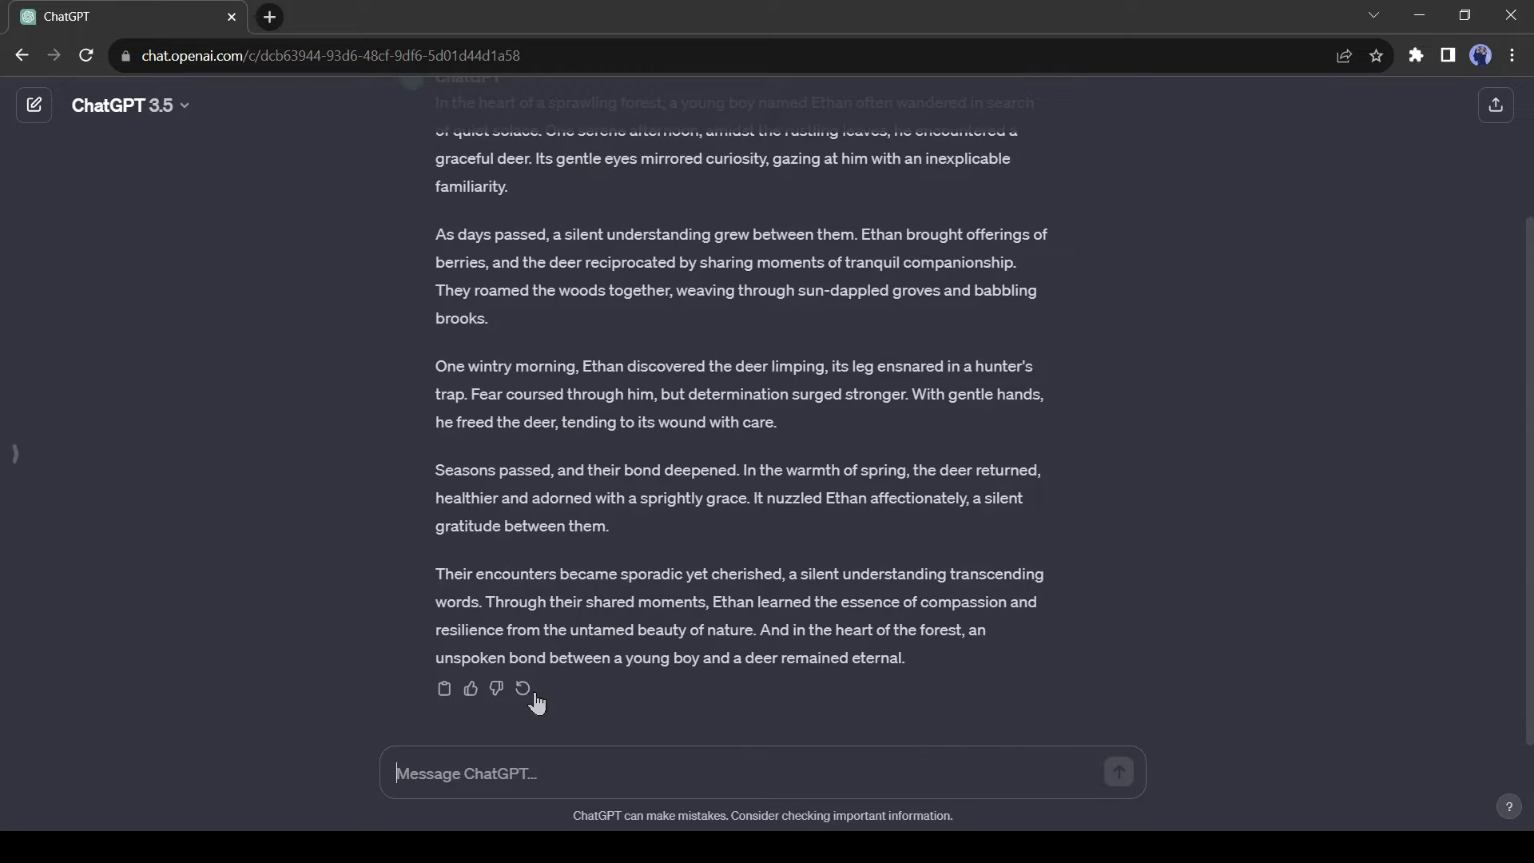